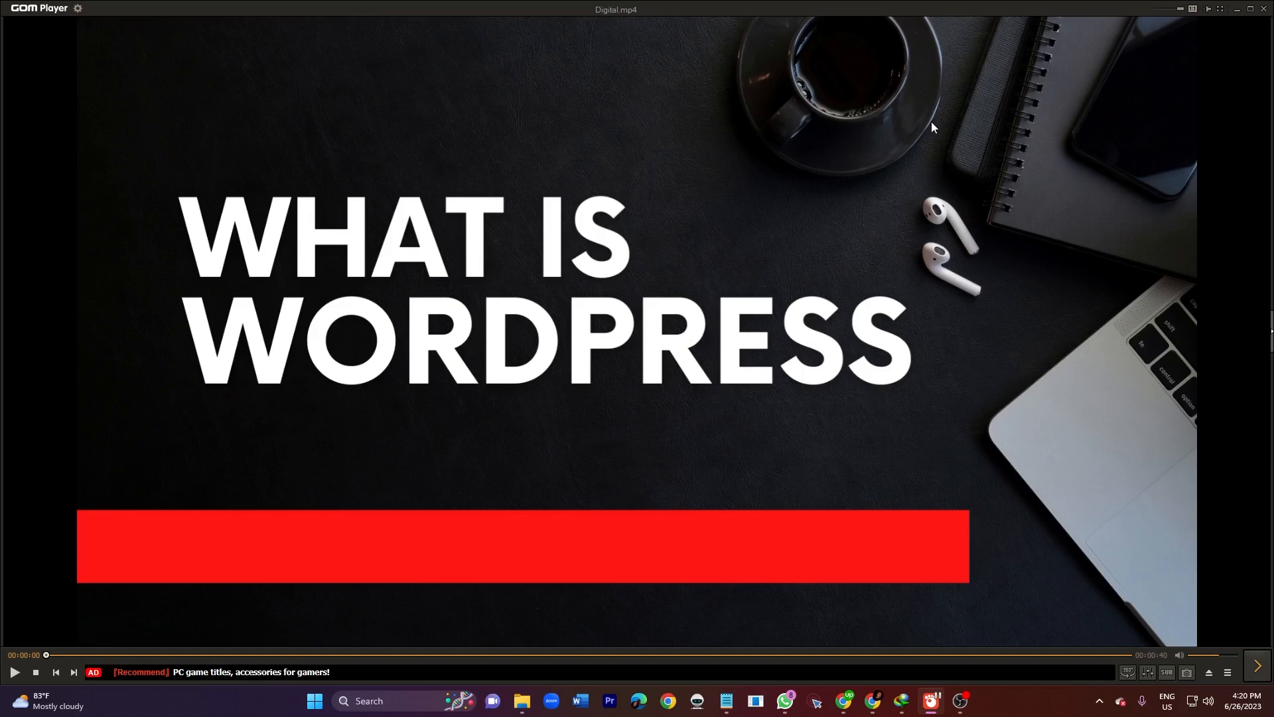
mouse_move(675, 501)
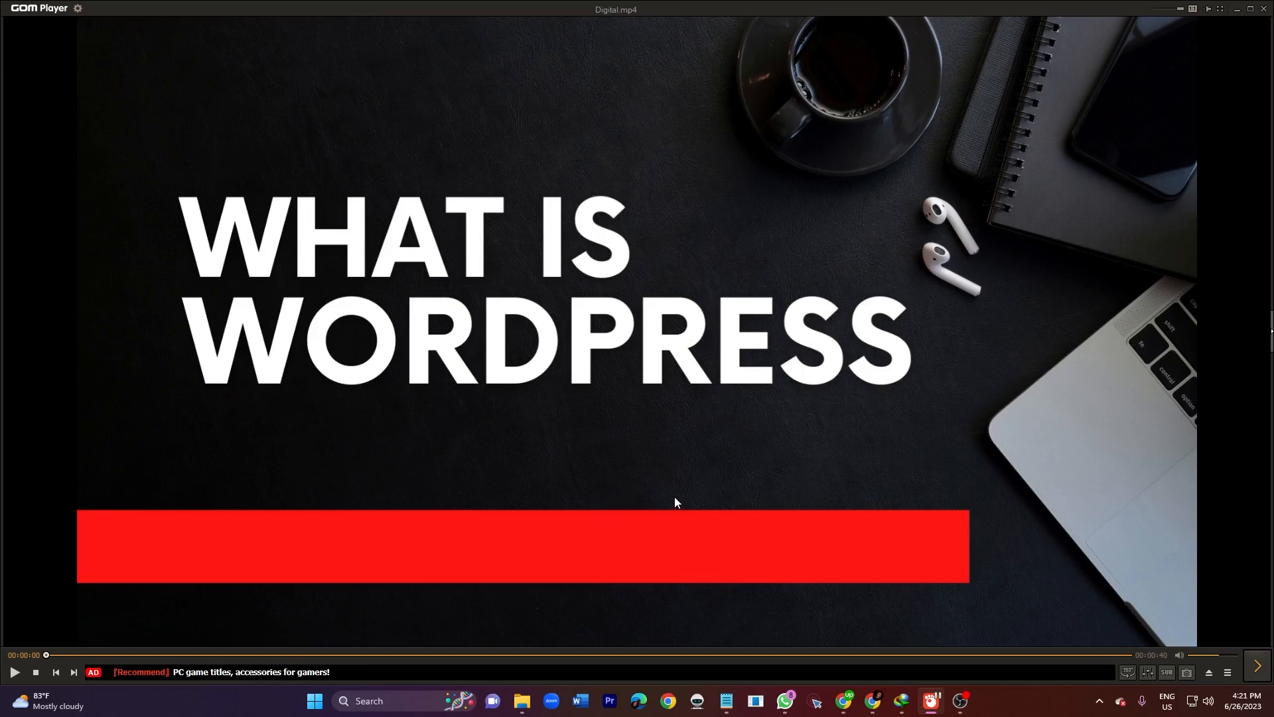
Start playing Digital.mp4 so it advances past 'What is WordPress' to the website-kinds slide.
click(16, 673)
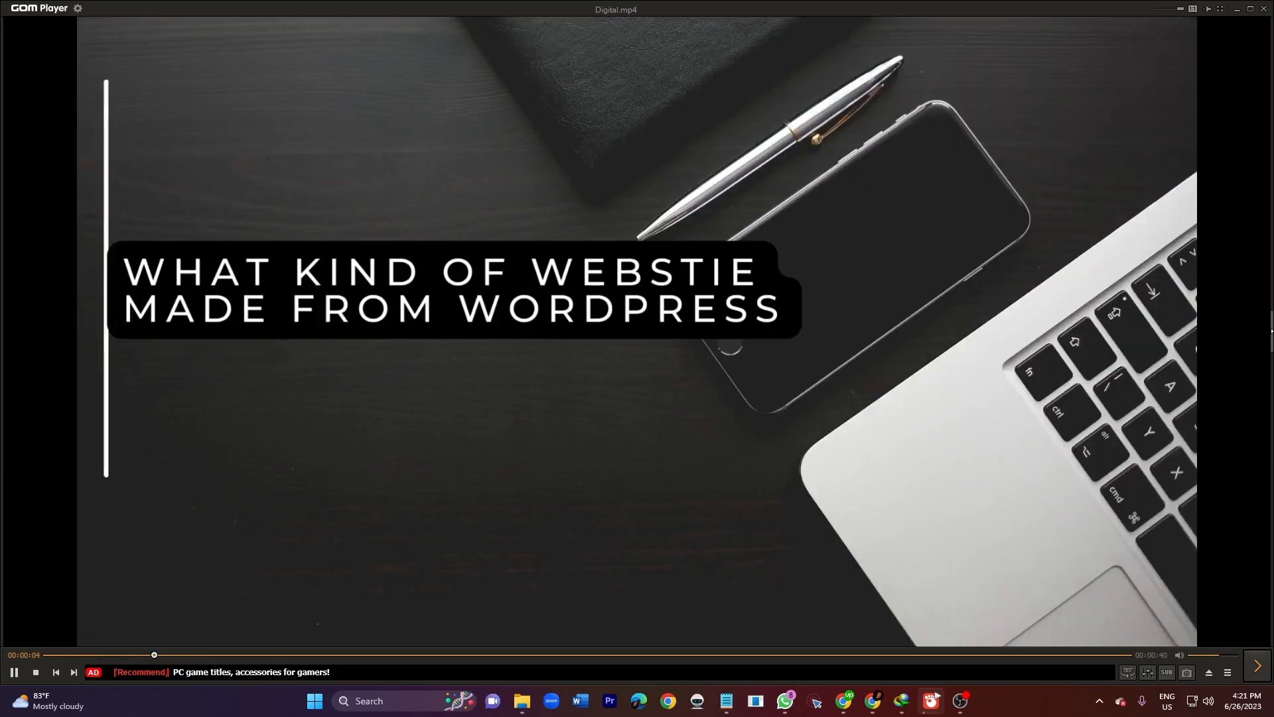
Hold on the website-kinds slide, then resume to the 'why build a website' slide.
click(13, 671)
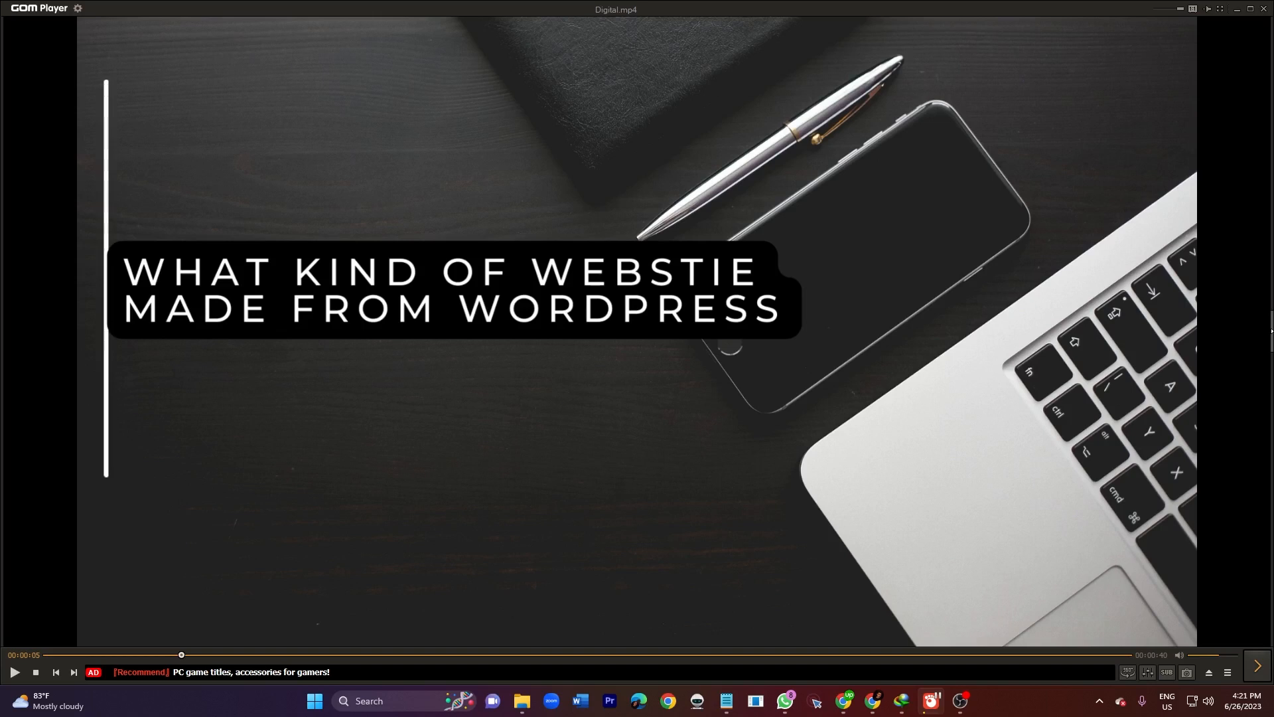
mouse_move(675, 502)
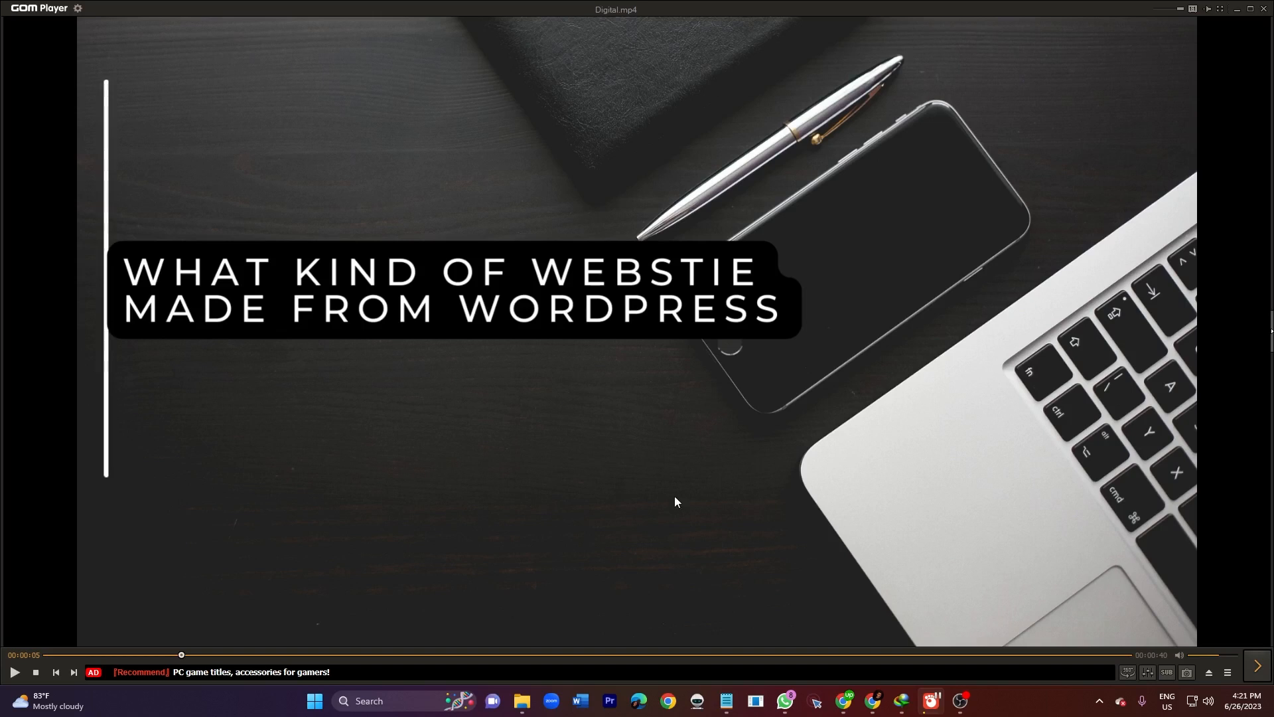
mouse_move(651, 577)
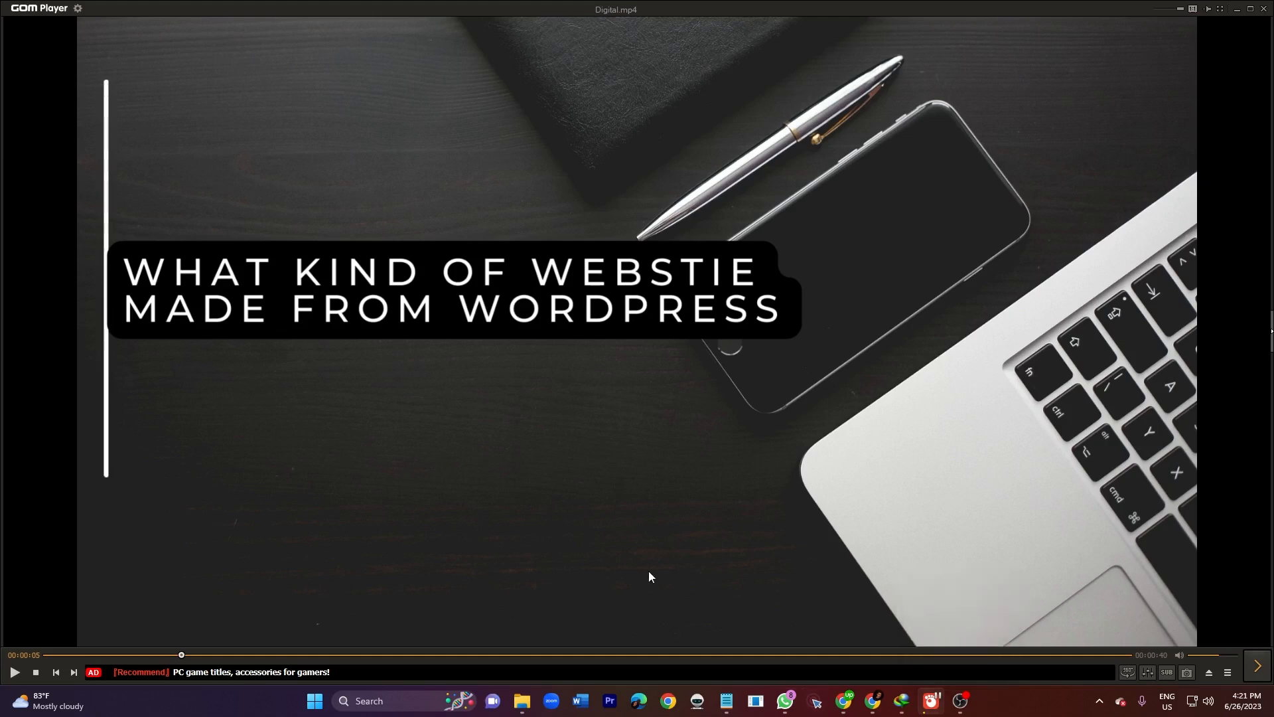
click(15, 672)
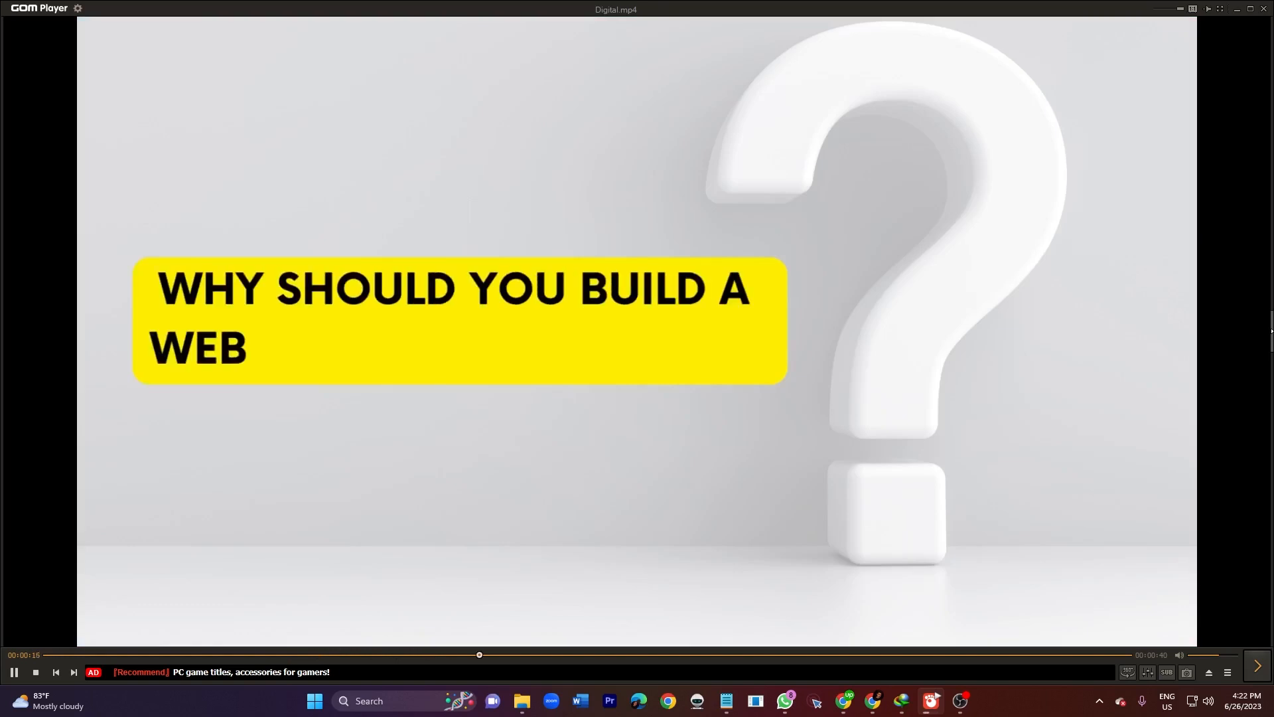
Pause on the why-build-with-WordPress slide, then resume to the 'Is WordPress easy to use?' slide.
click(14, 672)
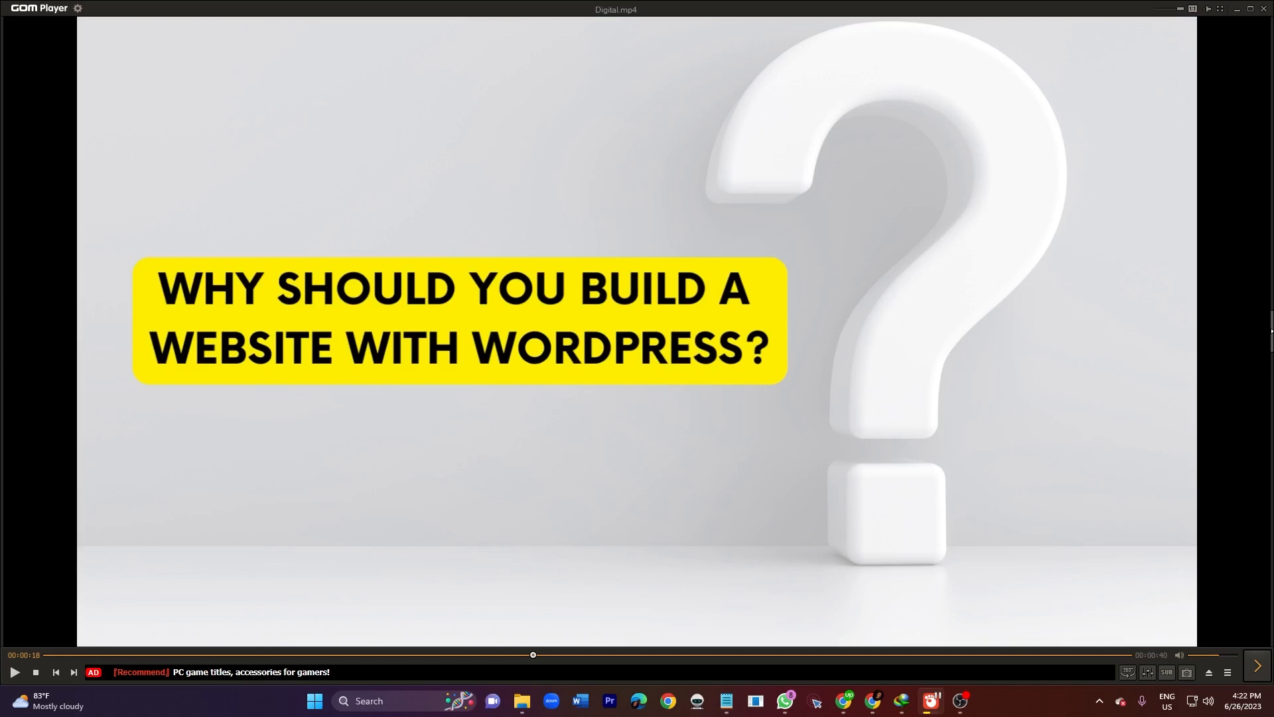
click(16, 671)
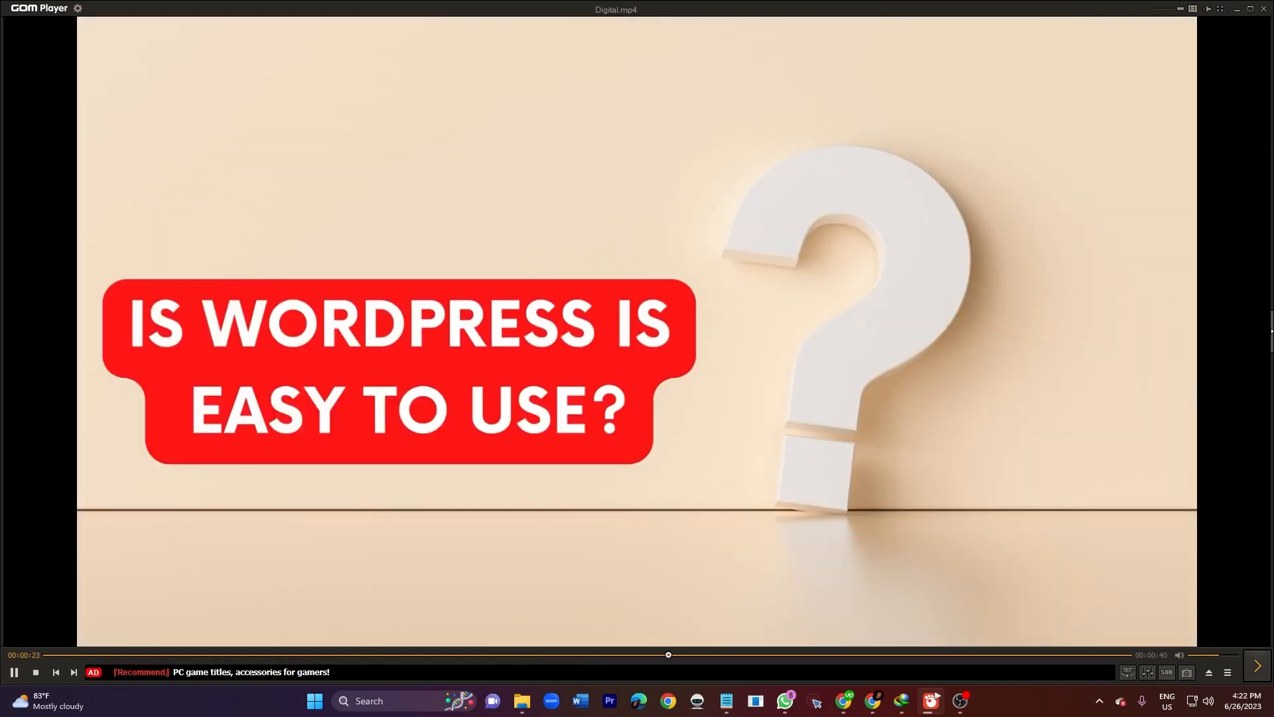
Pause on the easy-to-use slide, then resume until the 'Simple Migrations' slide appears.
click(13, 673)
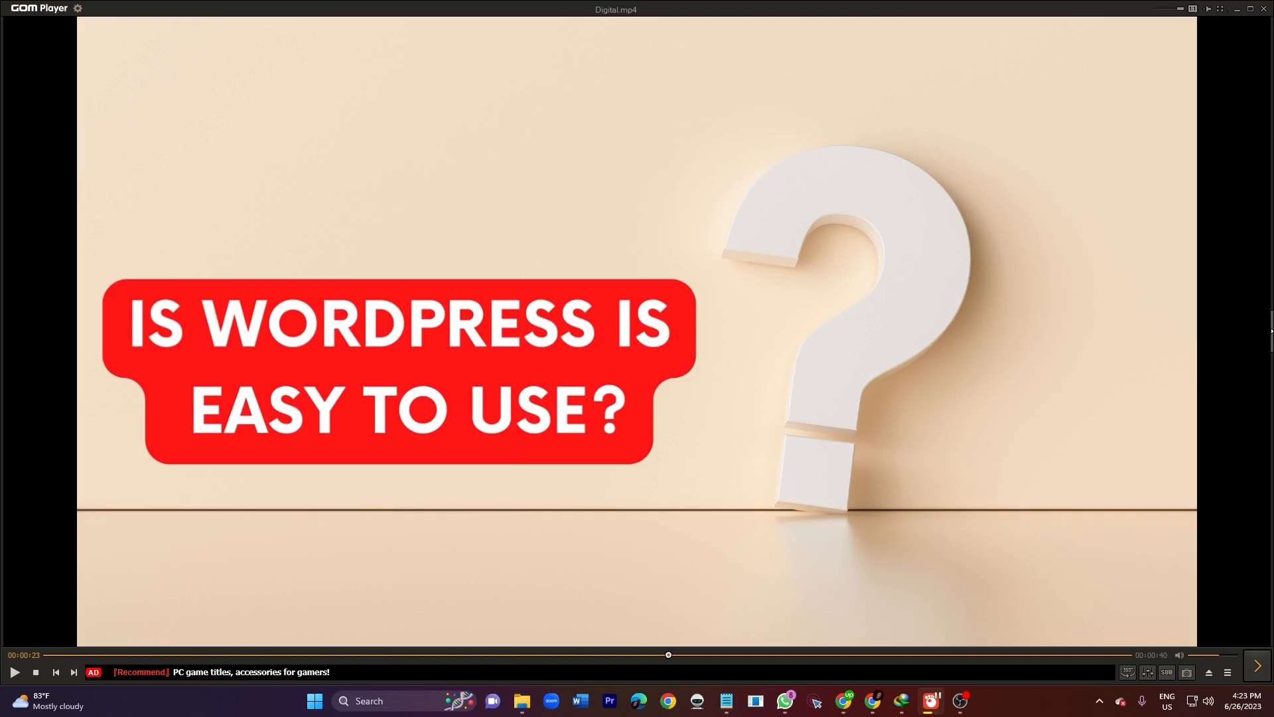
click(15, 672)
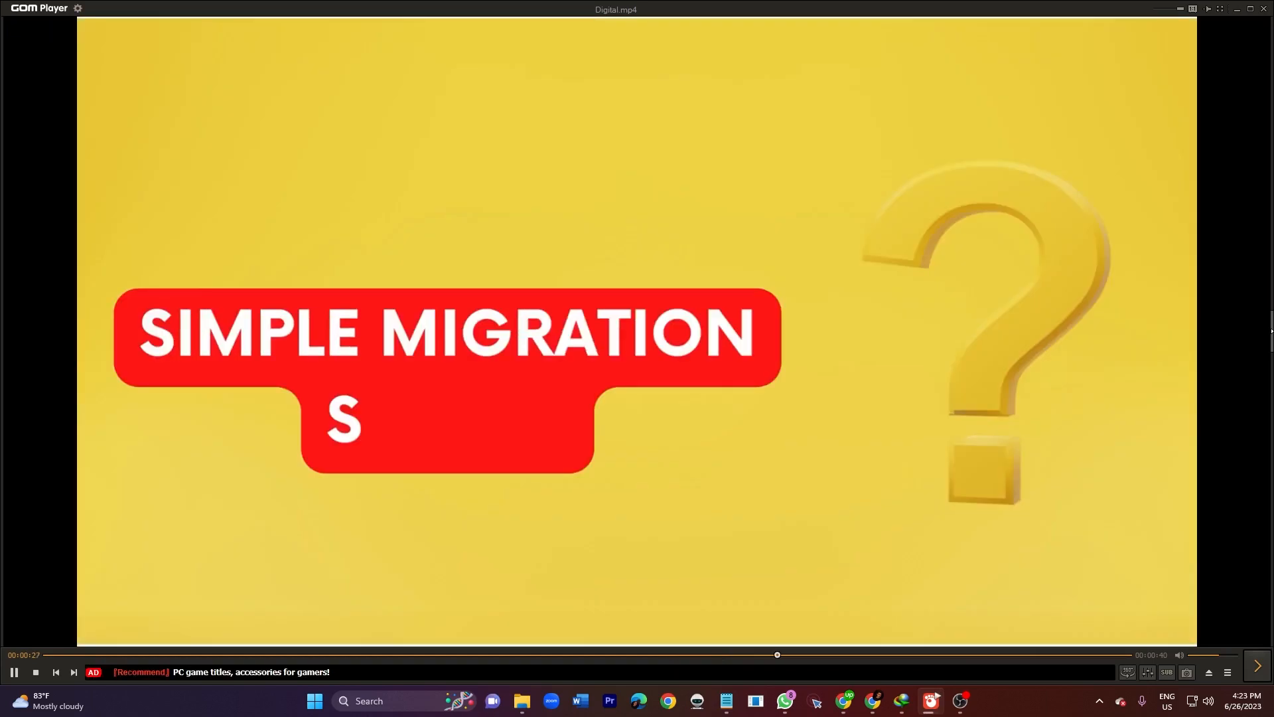
Pause on the 'Simple Migration System' slide, then resume until the 'SEO Friendly' slide.
click(13, 673)
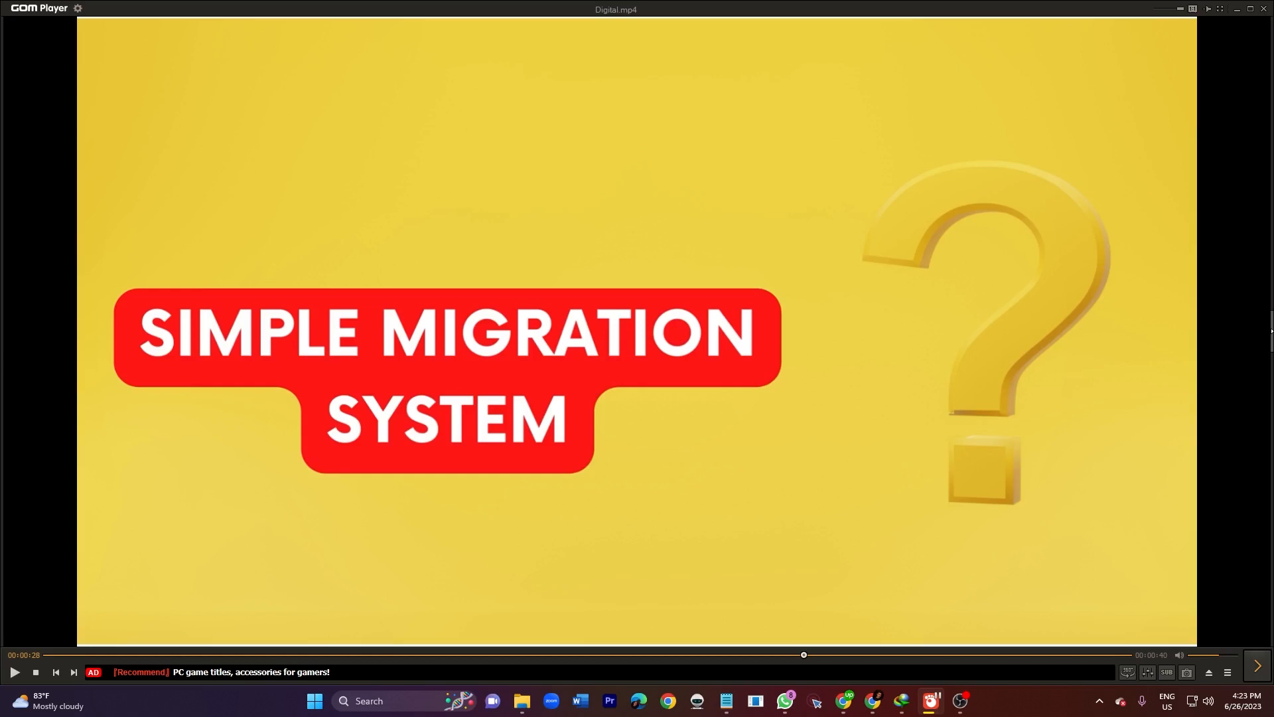
click(13, 671)
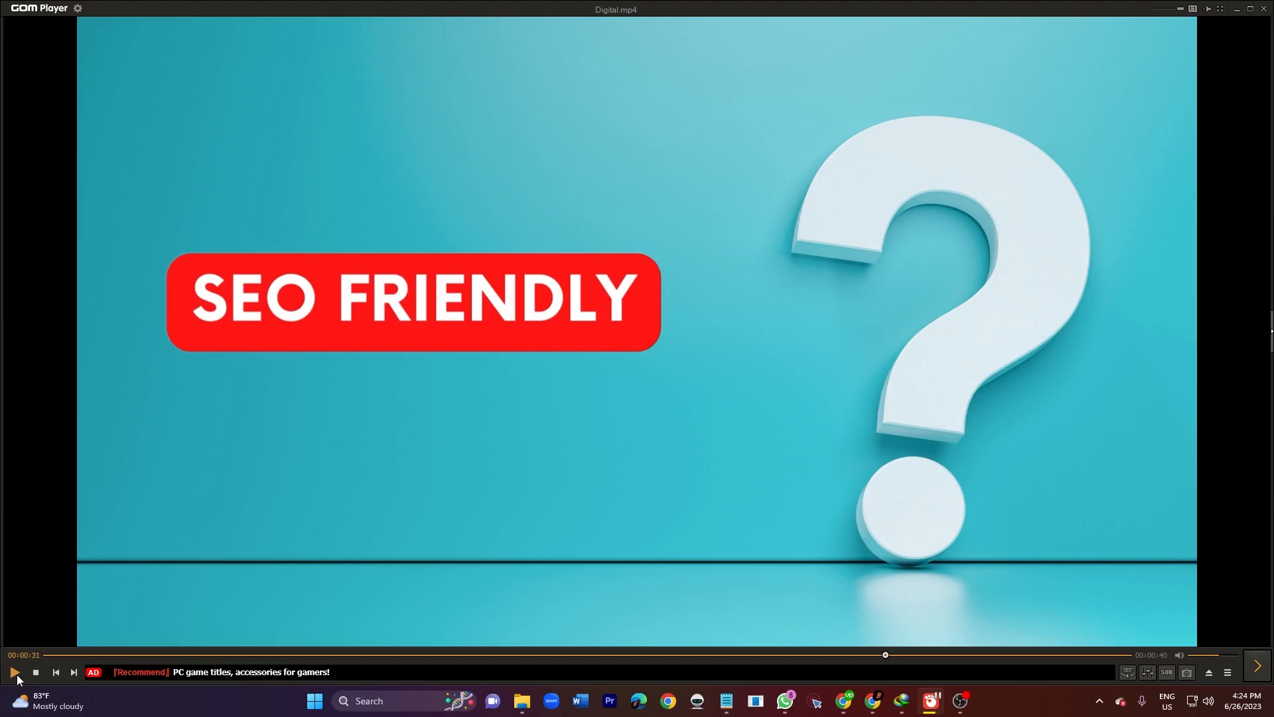
Resume from 'SEO Friendly' and pause on the 'Security / Hacking Protection' slide.
click(14, 671)
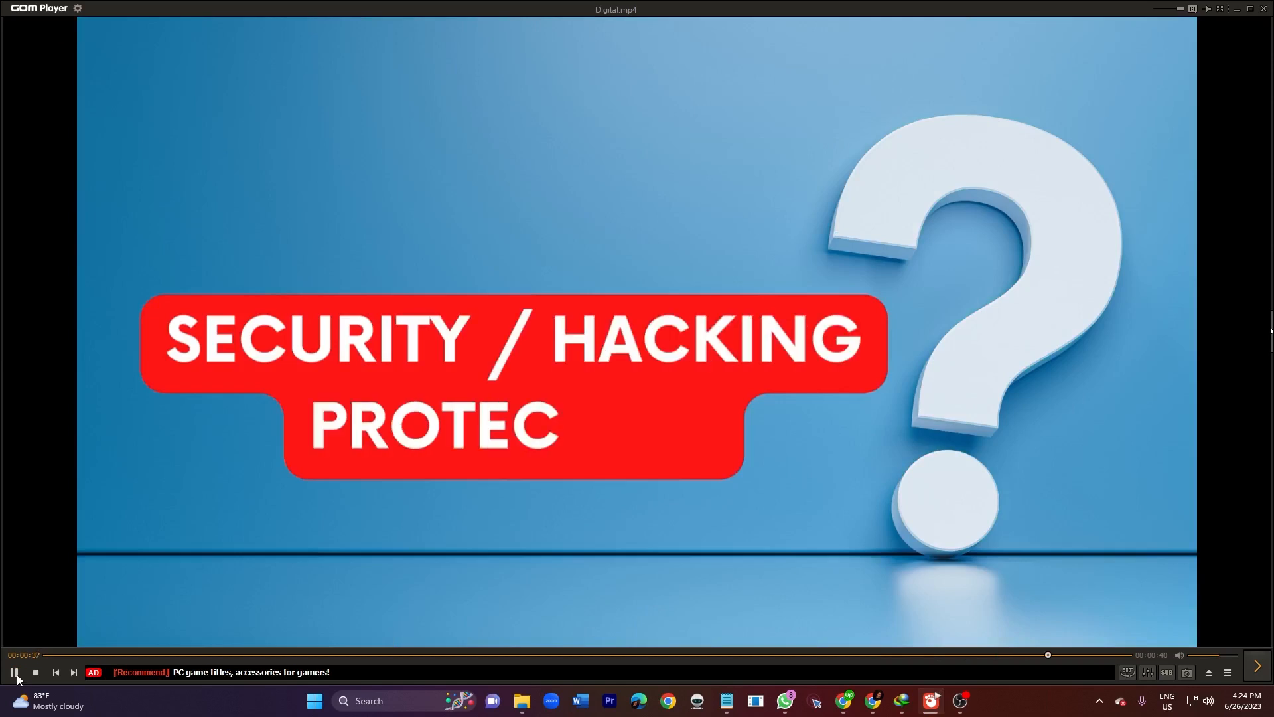
click(12, 671)
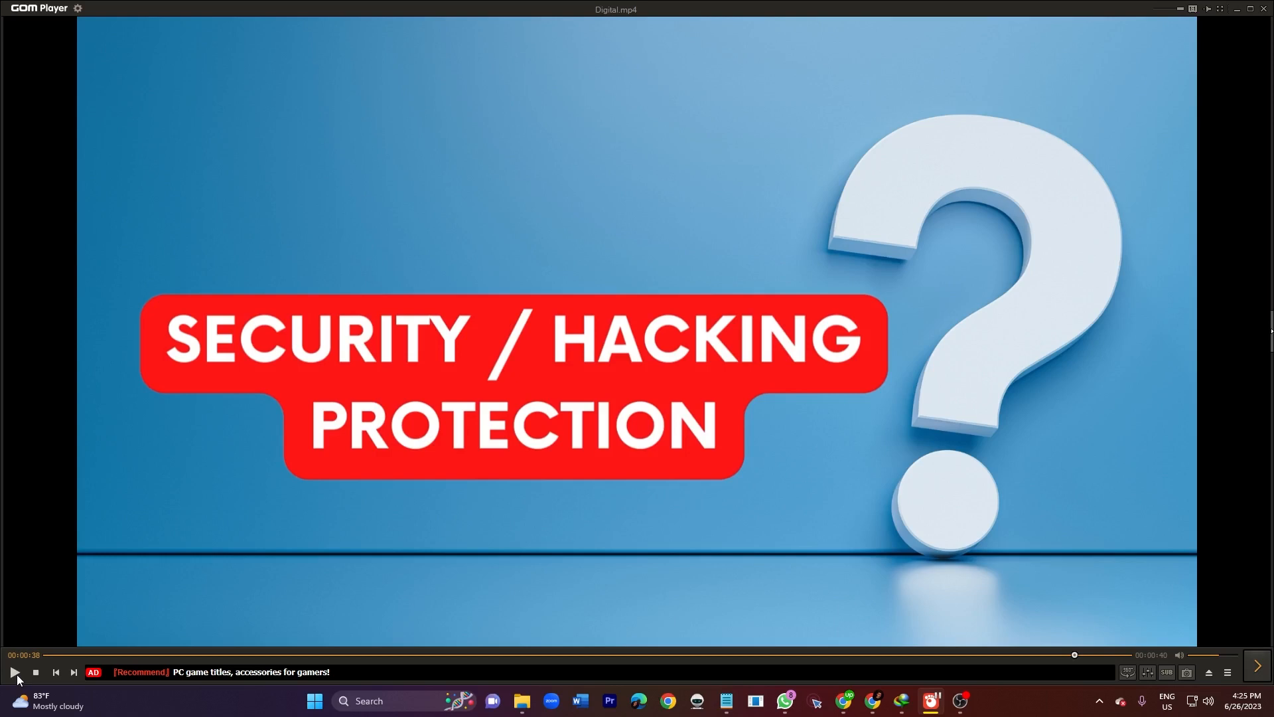
click(14, 672)
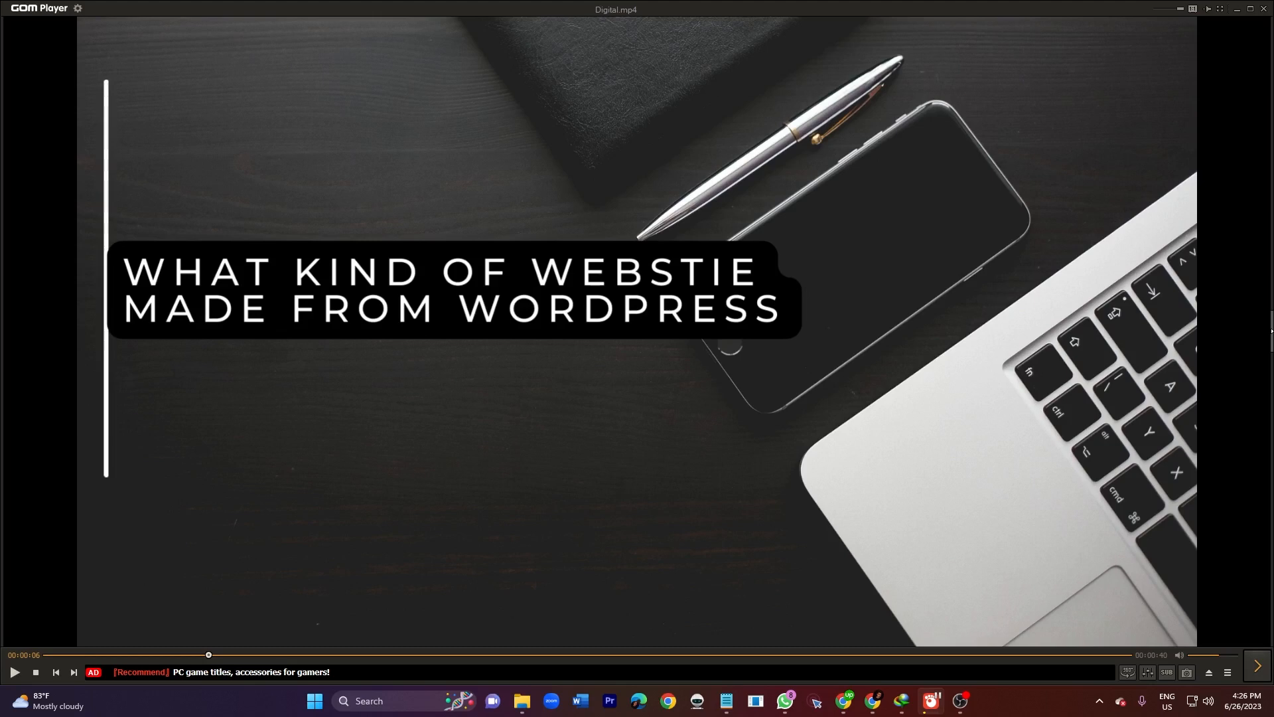
mouse_move(146, 578)
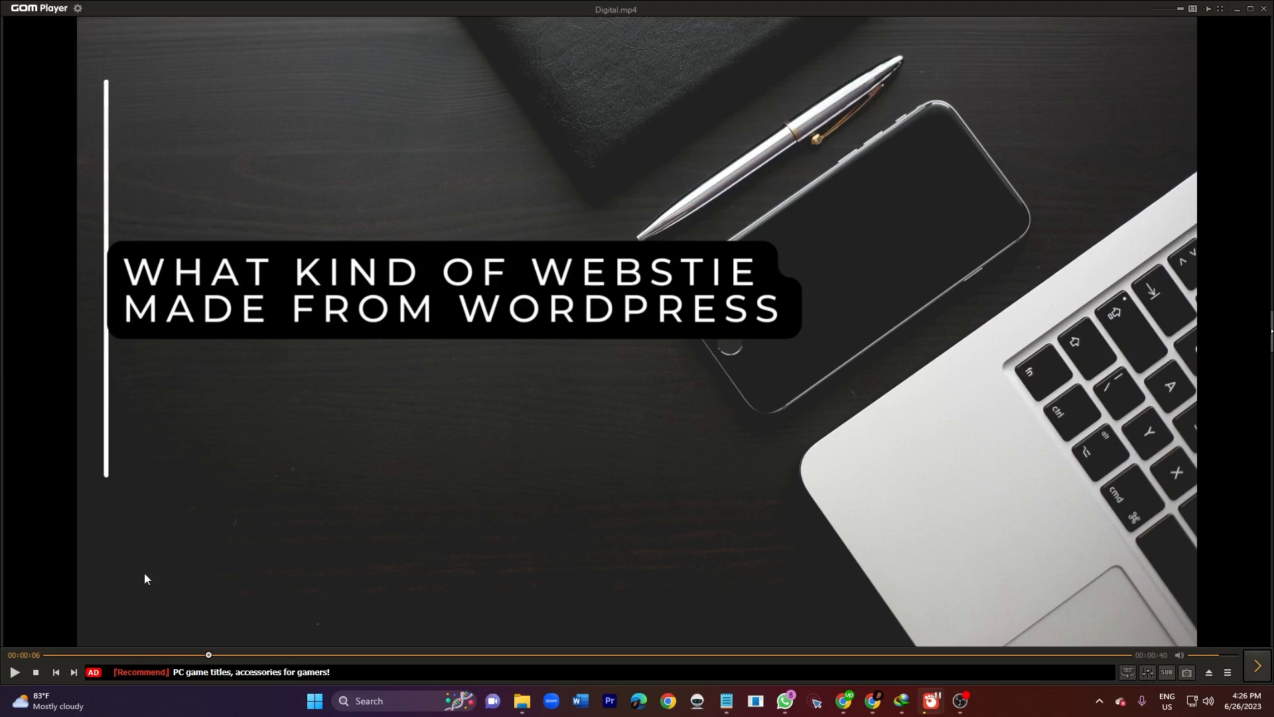
mouse_move(468, 486)
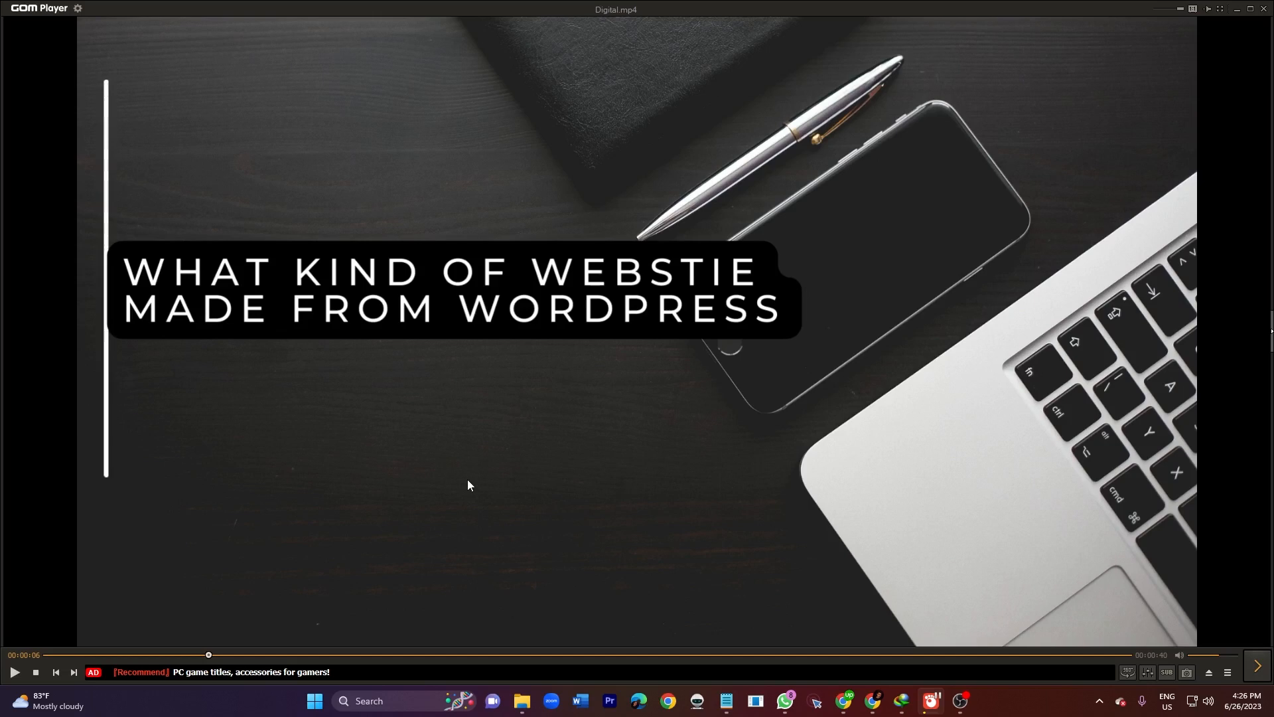
mouse_move(434, 502)
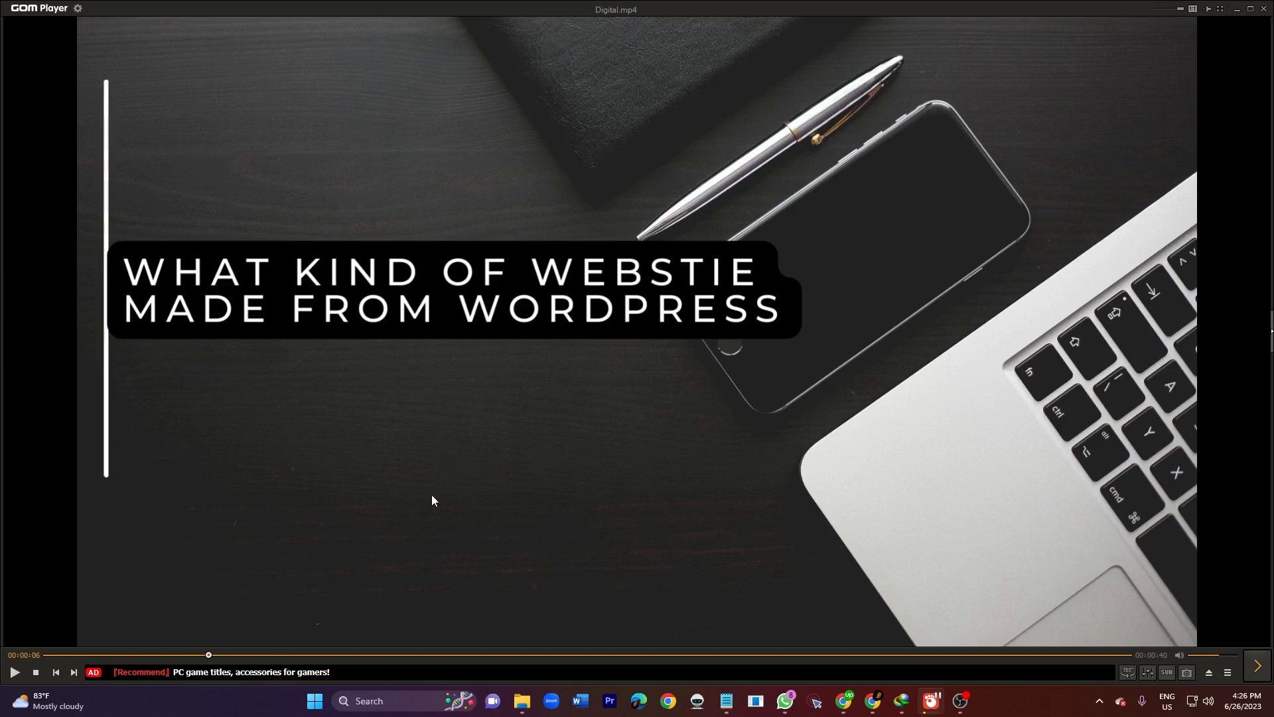